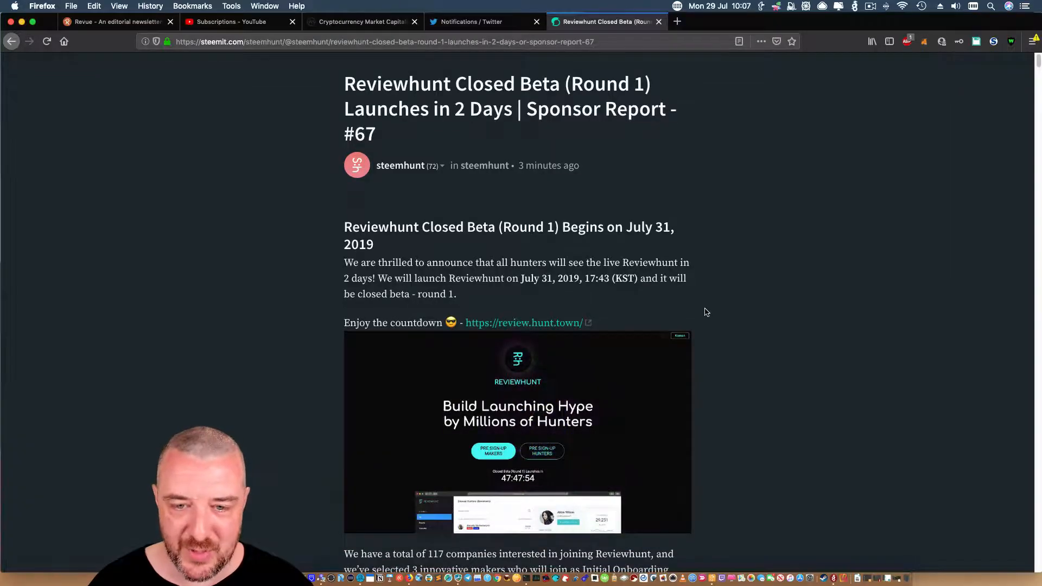
- Read down the Reviewhunt closed beta post past its countdown image to the referral section
scroll(down, 3)
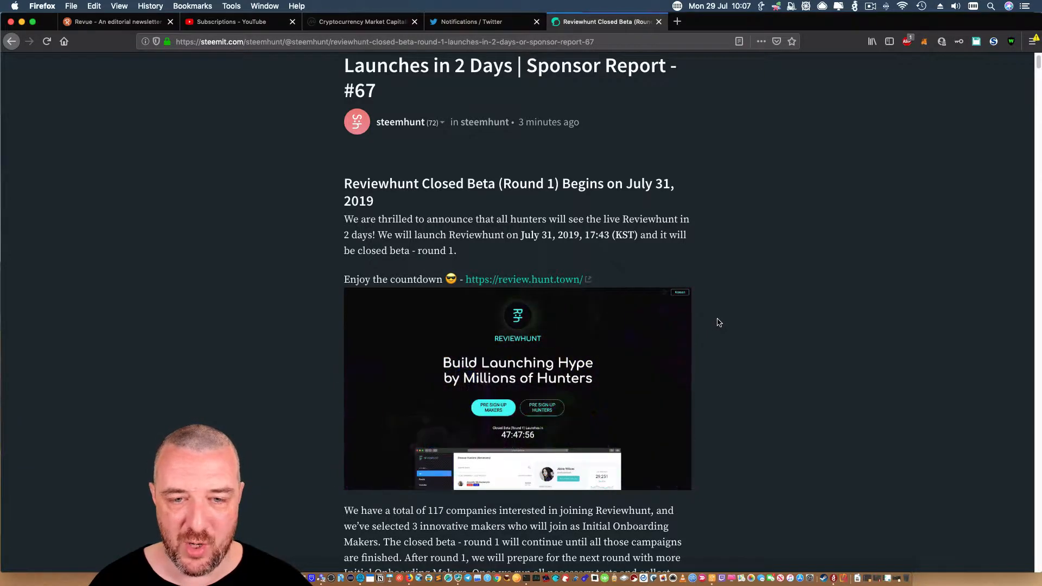
scroll(down, 3)
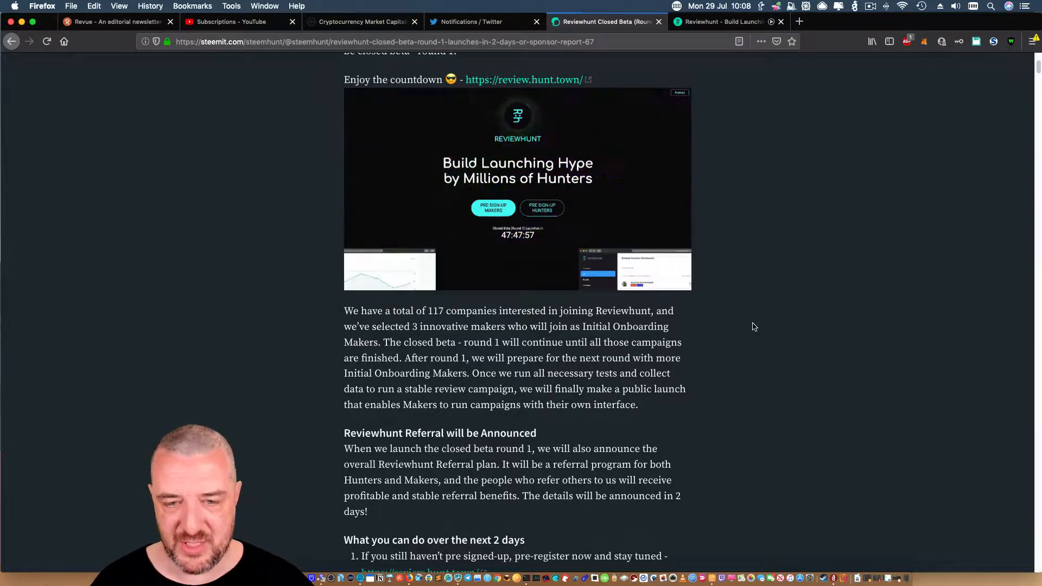
scroll(down, 3)
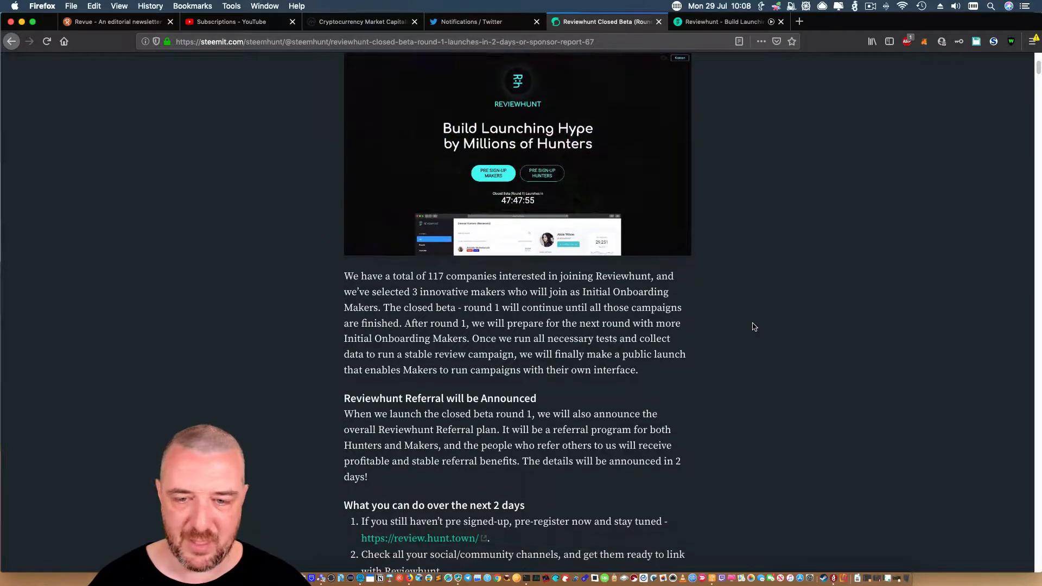
scroll(down, 3)
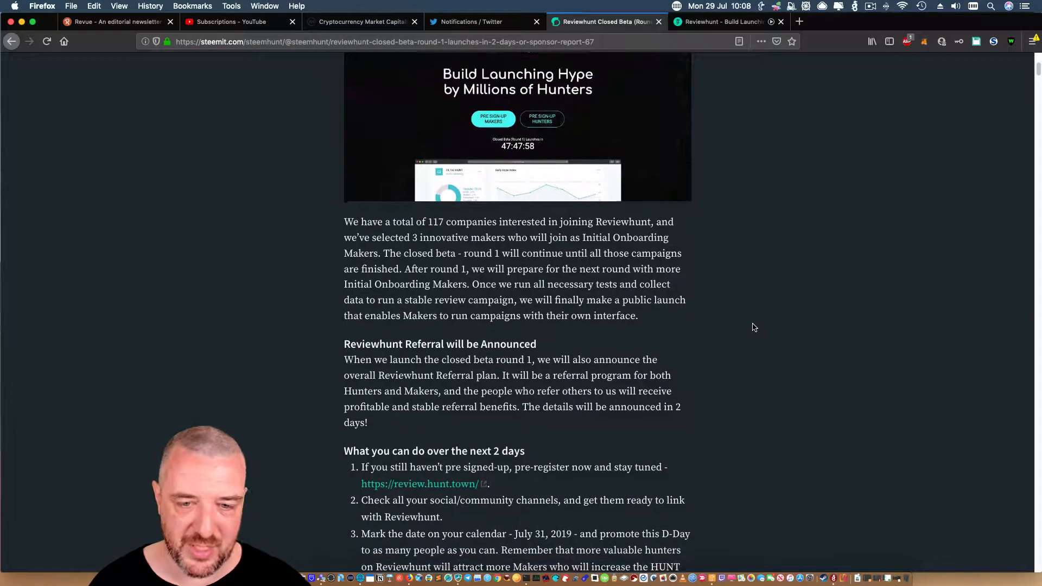
scroll(down, 3)
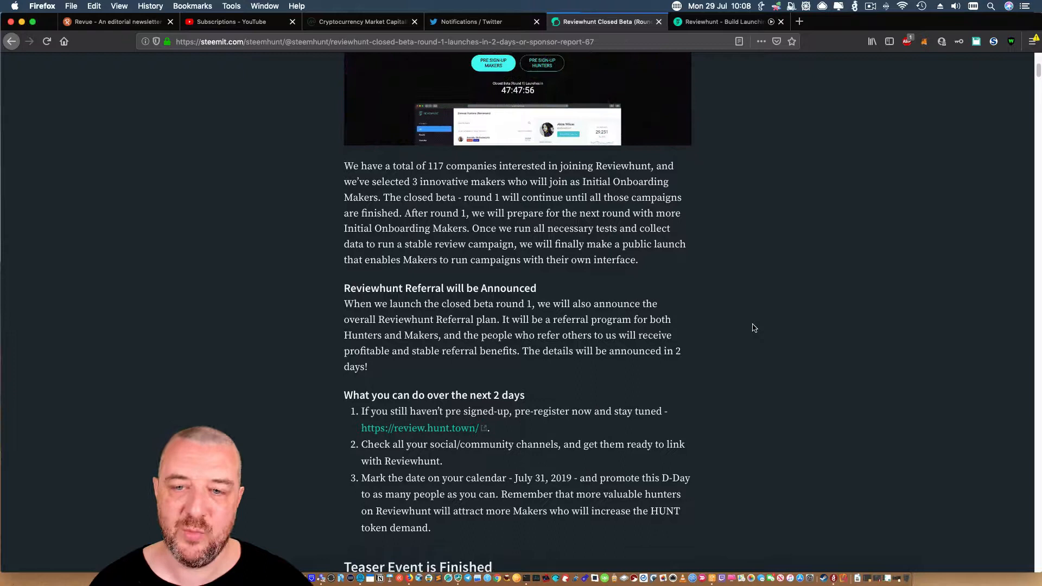
scroll(down, 3)
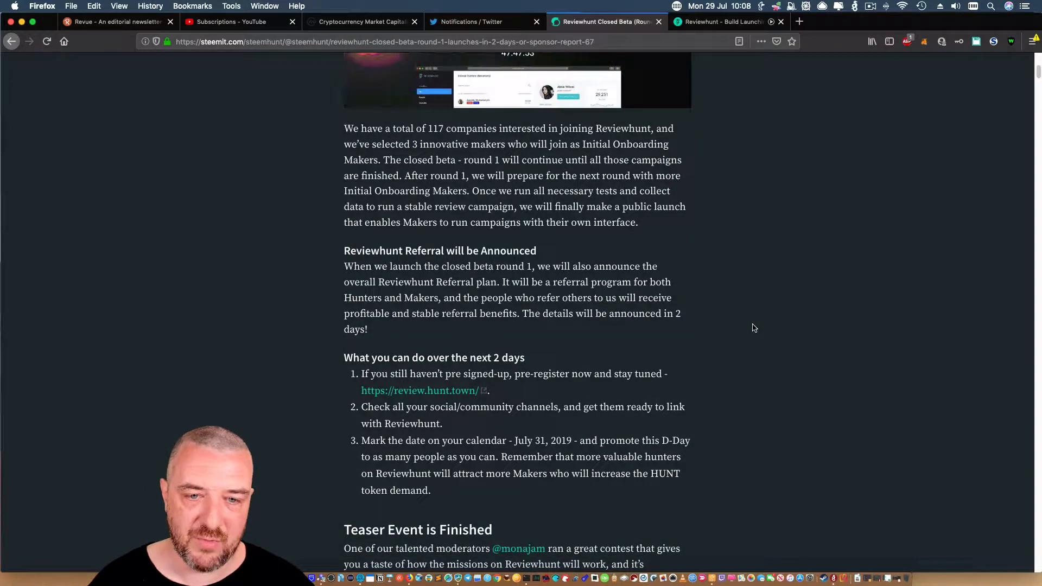
scroll(down, 3)
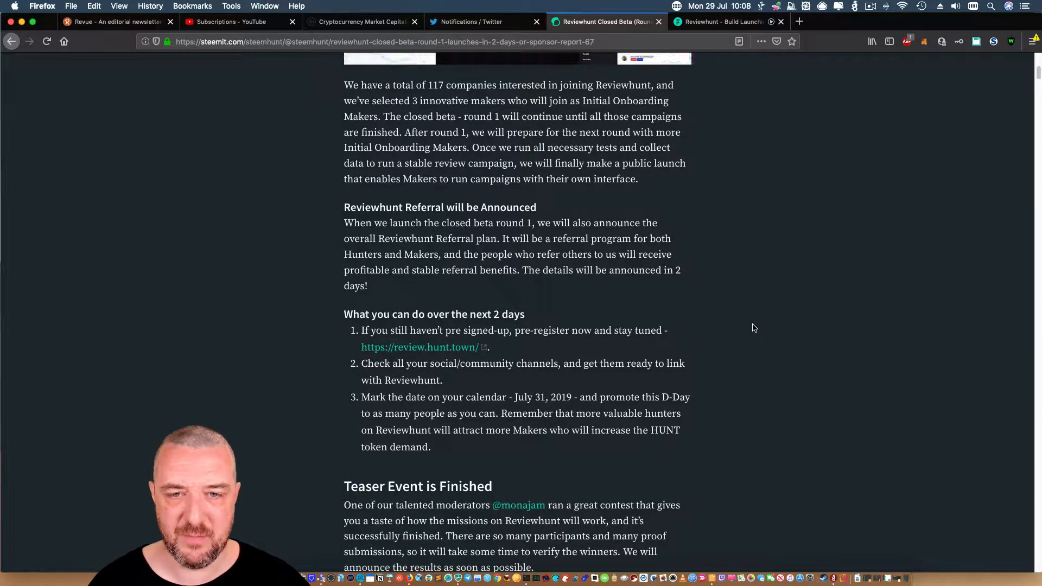
scroll(down, 3)
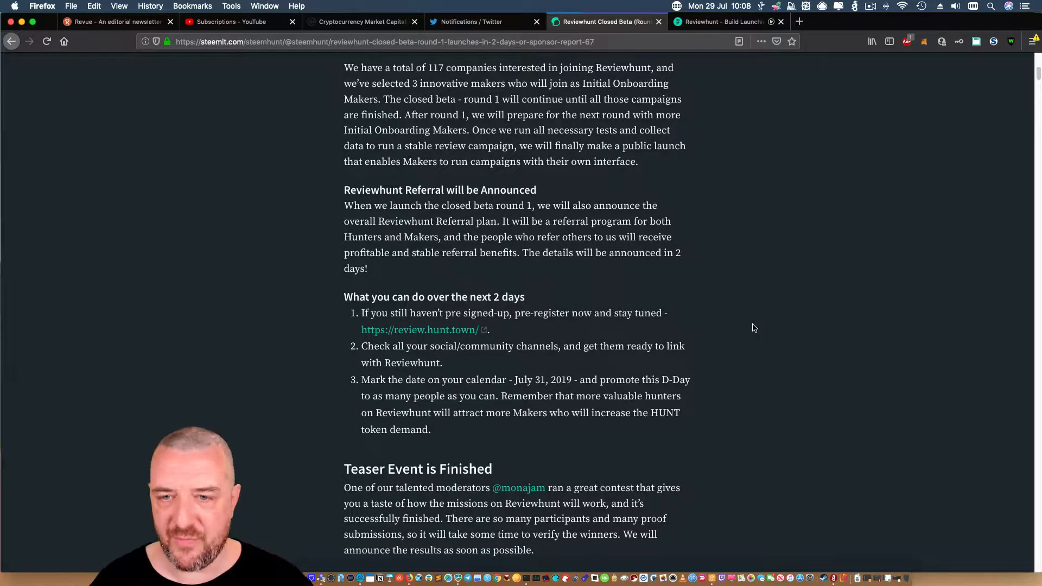
mouse_move(750, 320)
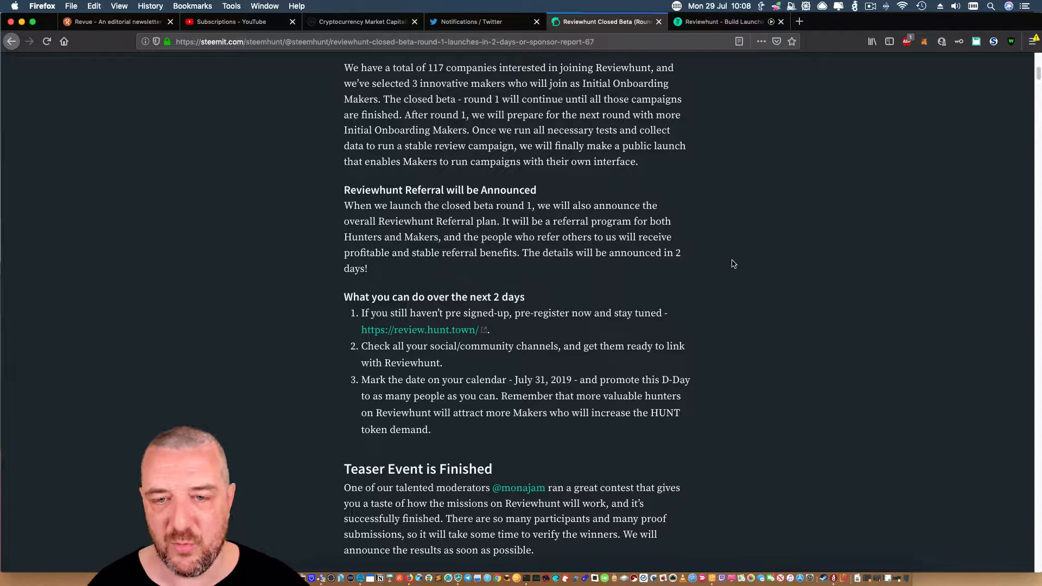
scroll(down, 3)
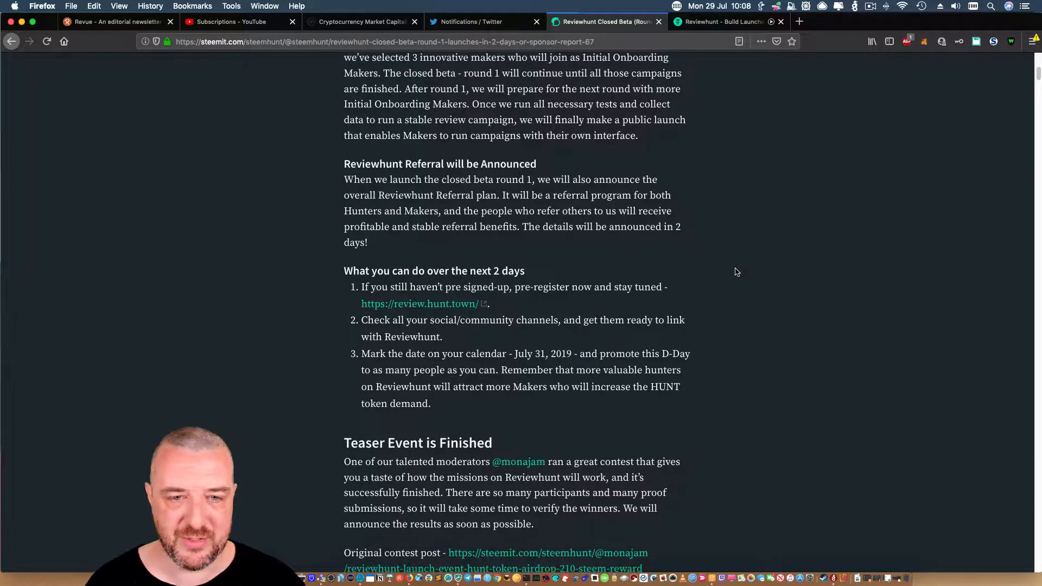
scroll(down, 3)
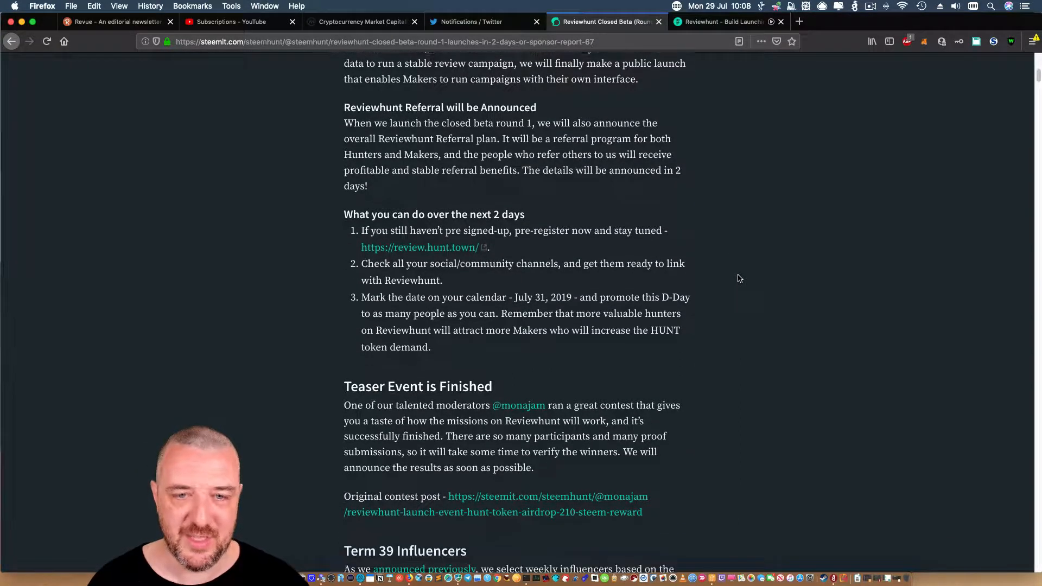
scroll(down, 3)
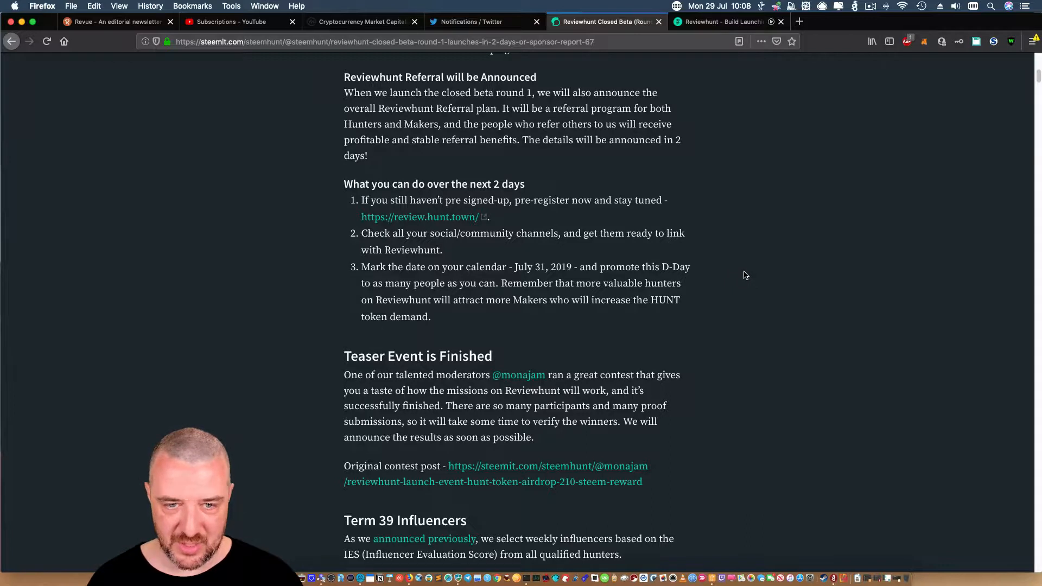
scroll(down, 3)
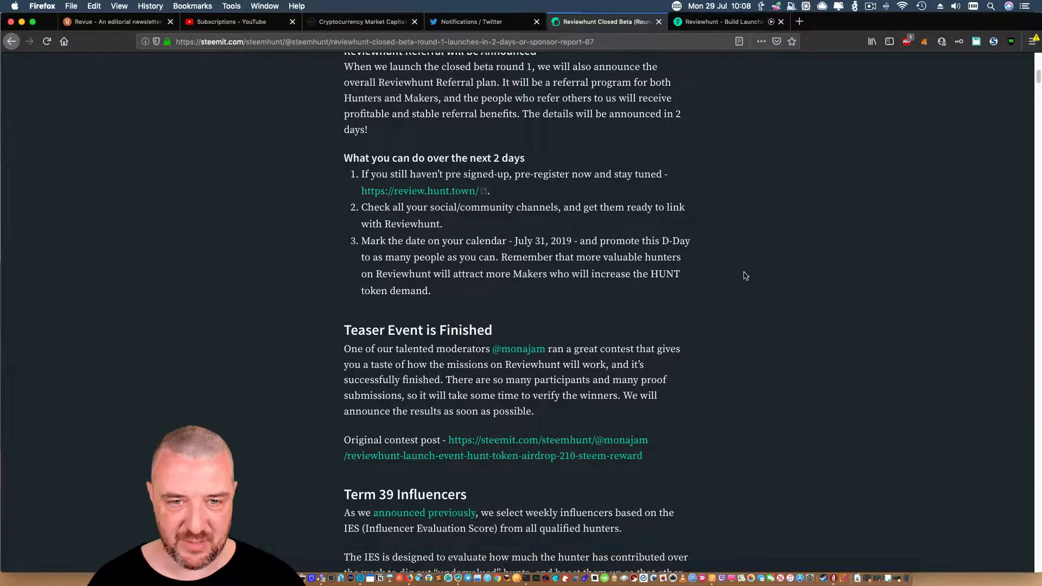
scroll(down, 3)
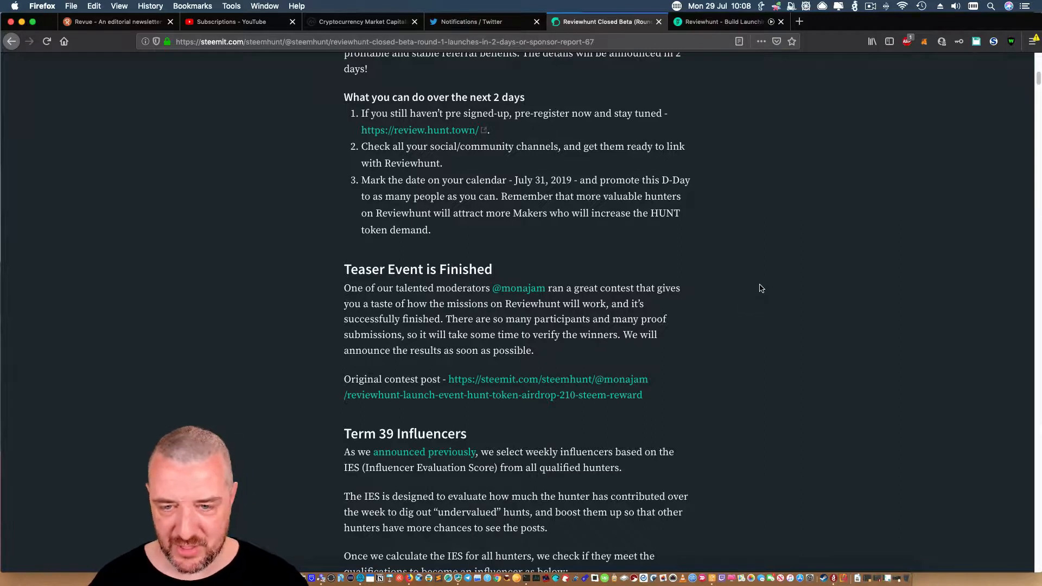
scroll(down, 3)
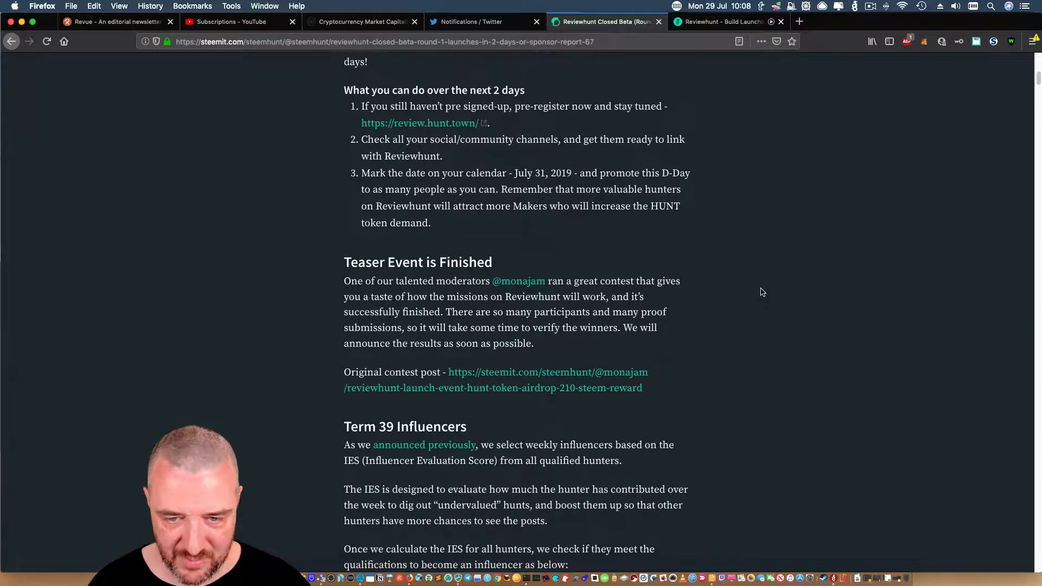
scroll(down, 3)
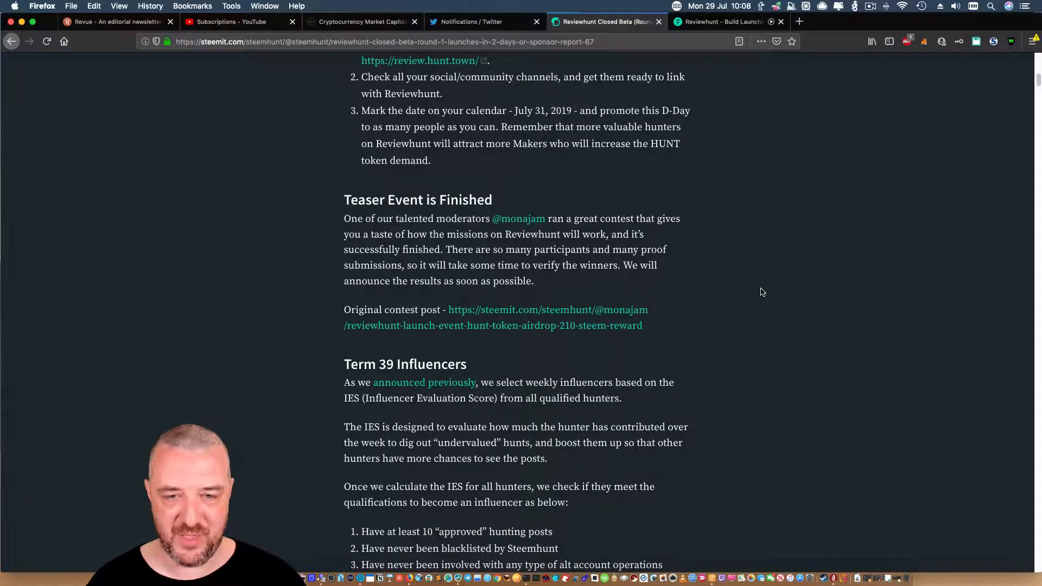
scroll(down, 3)
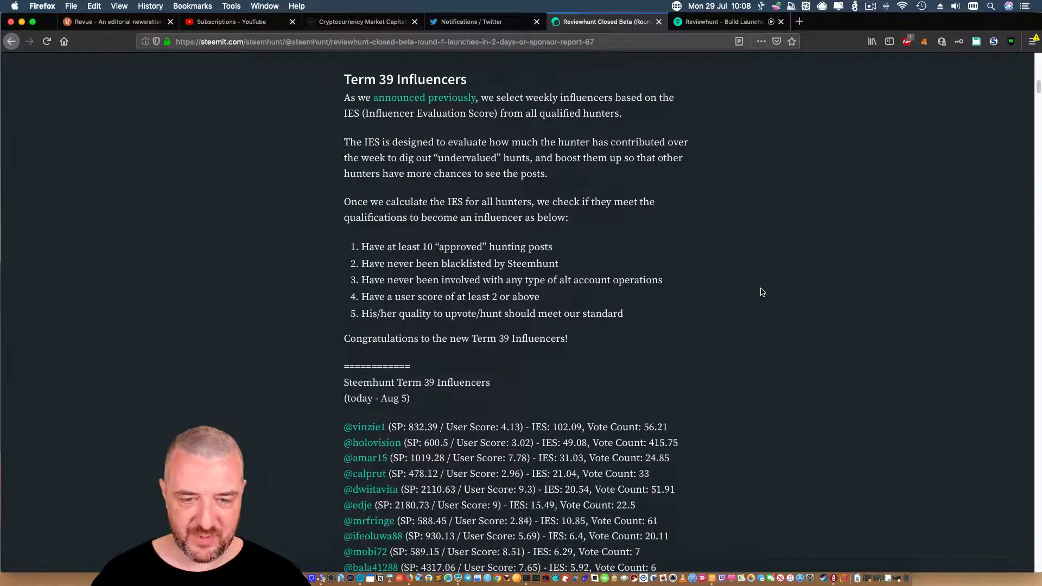
scroll(down, 3)
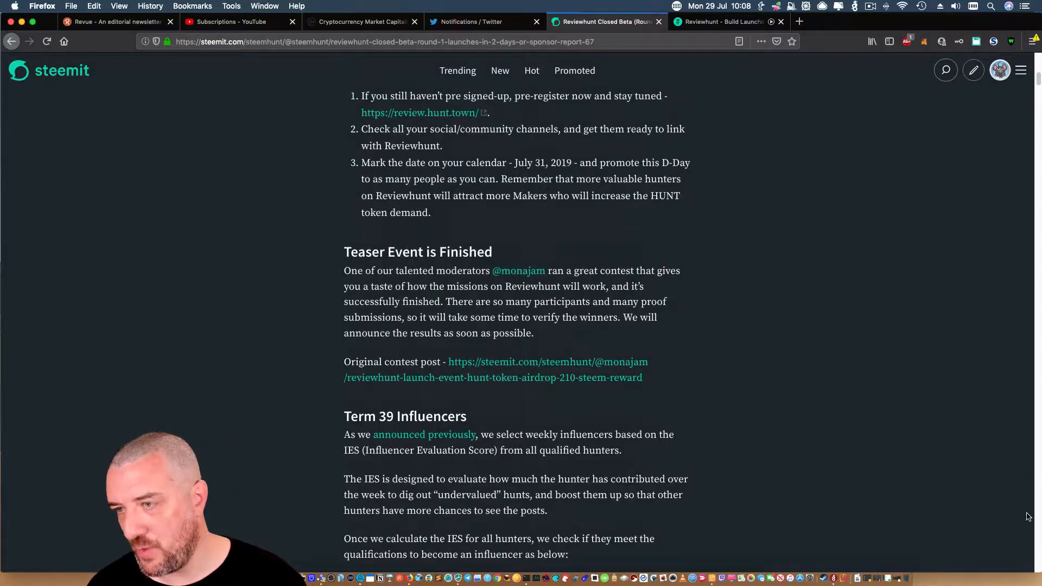
- Return to the post's launch countdown, then switch to the review.hunt.town landing page
scroll(up, 3)
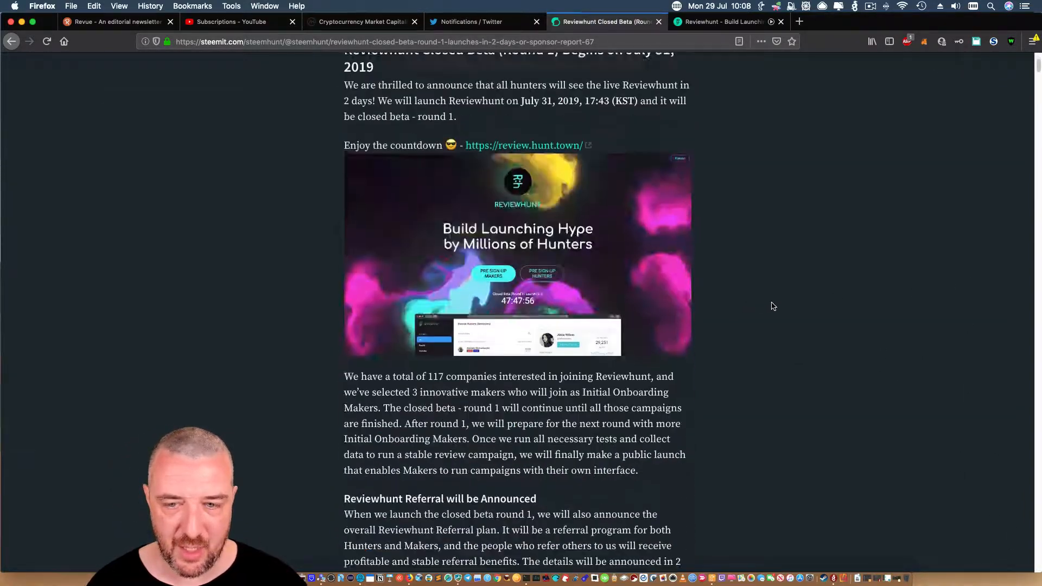
scroll(down, 3)
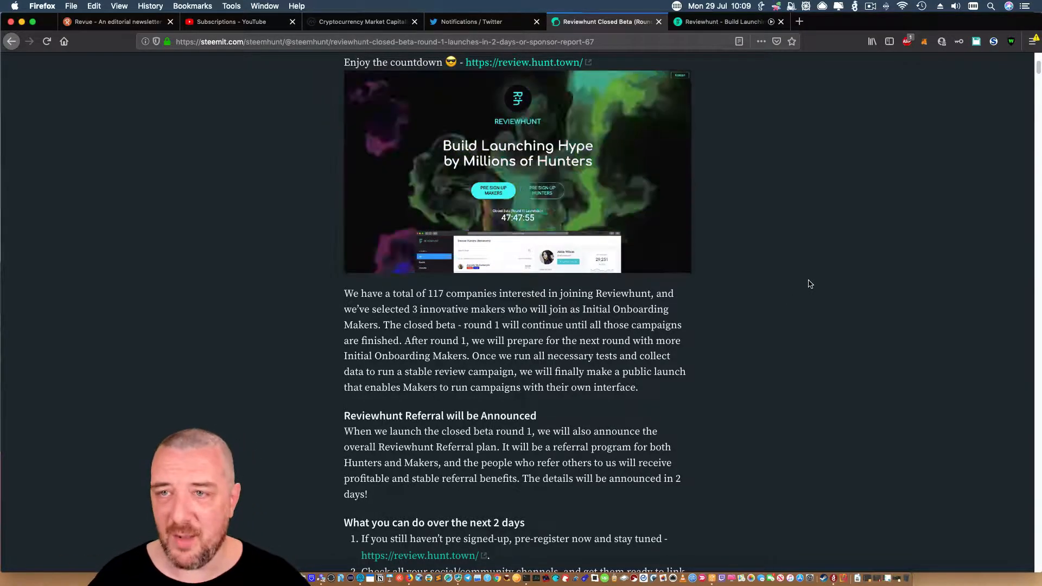
click(724, 22)
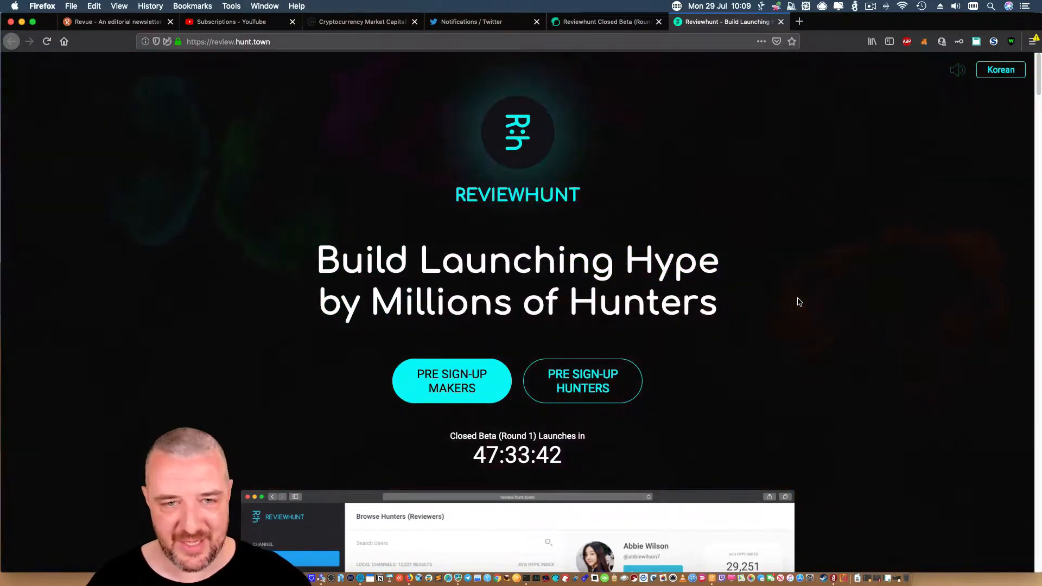
scroll(down, 3)
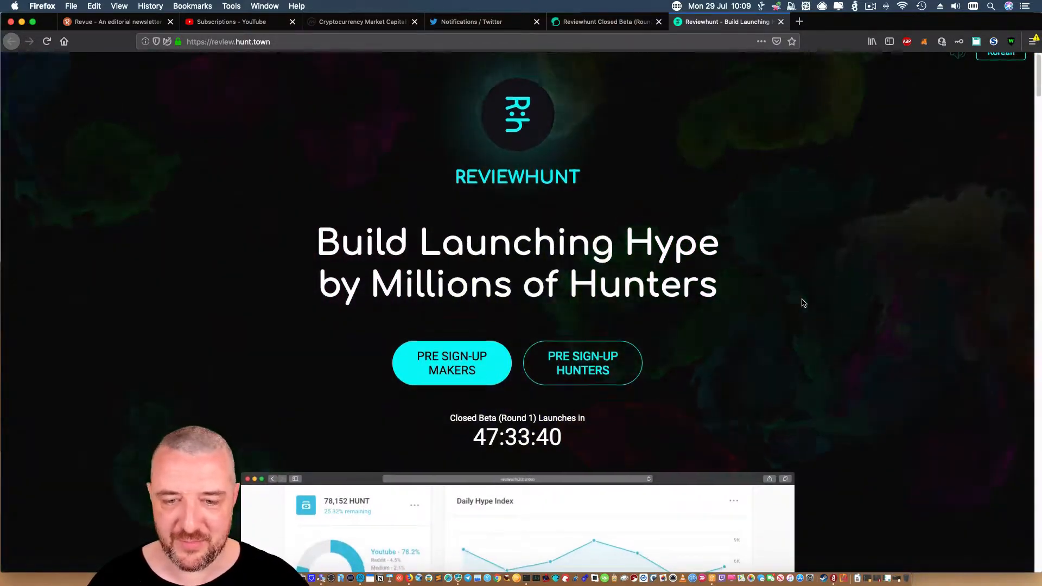
scroll(down, 3)
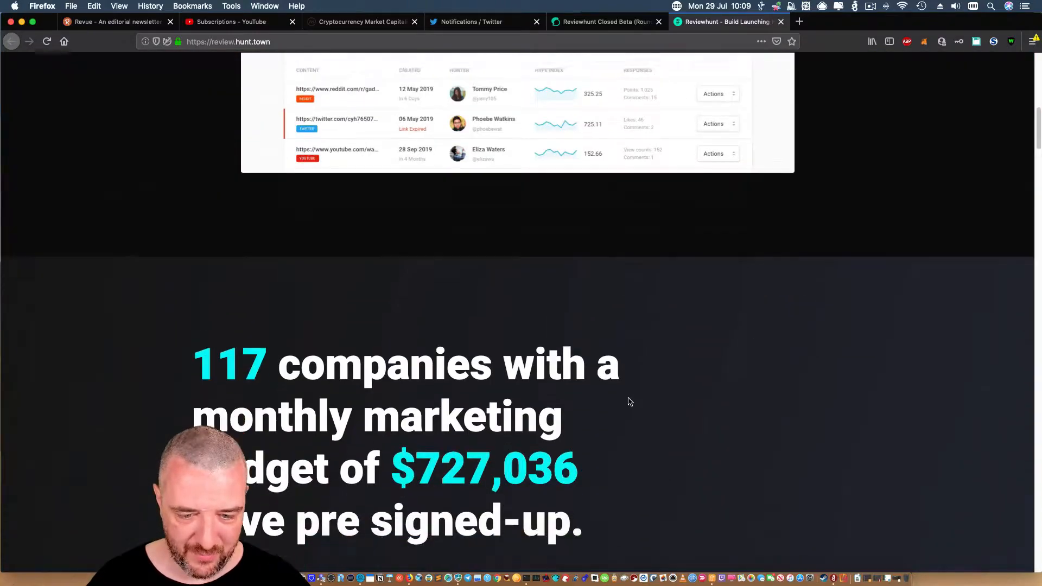
scroll(down, 3)
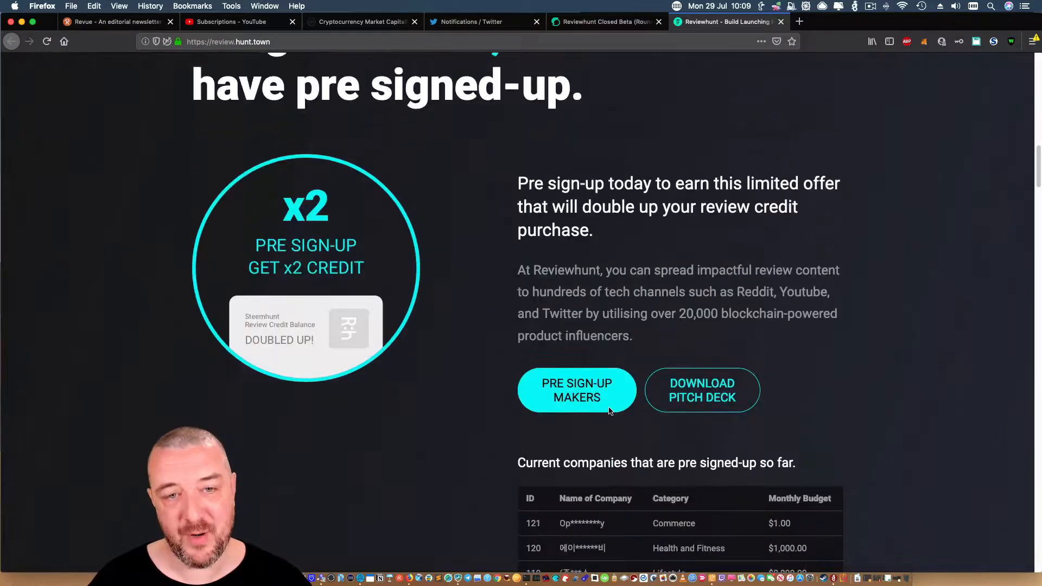
scroll(up, 3)
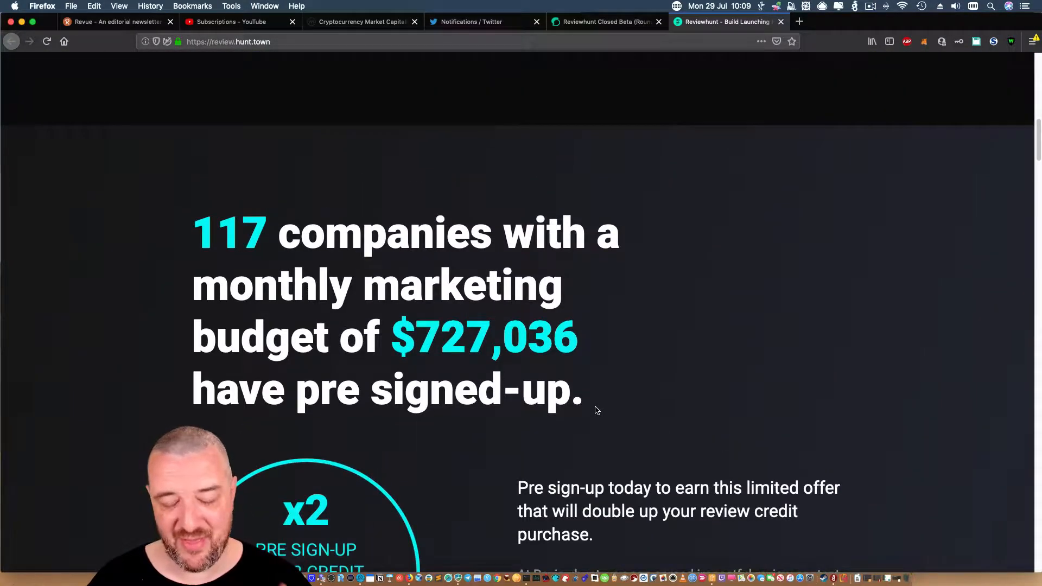
scroll(down, 3)
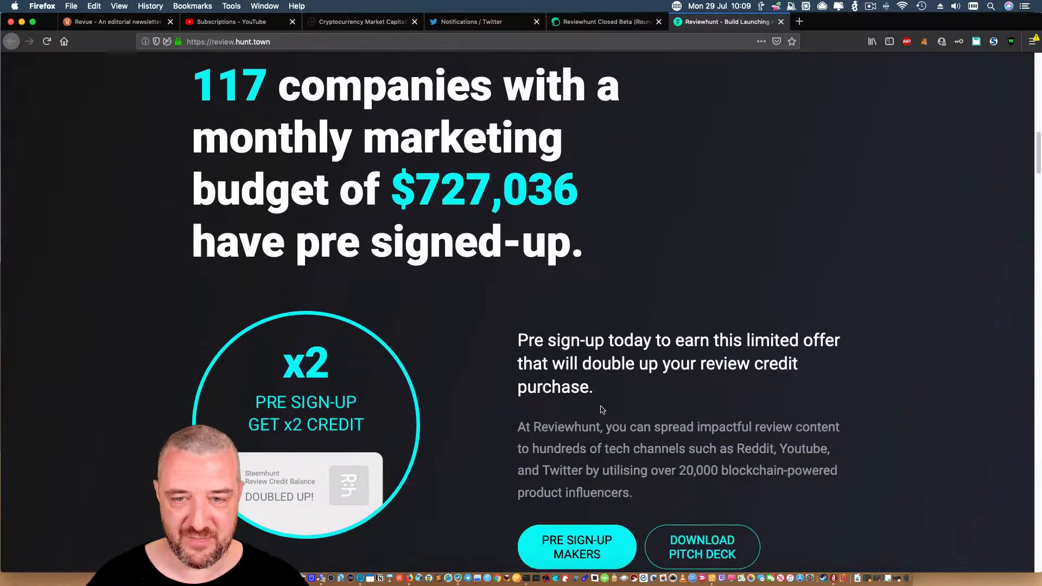
scroll(down, 3)
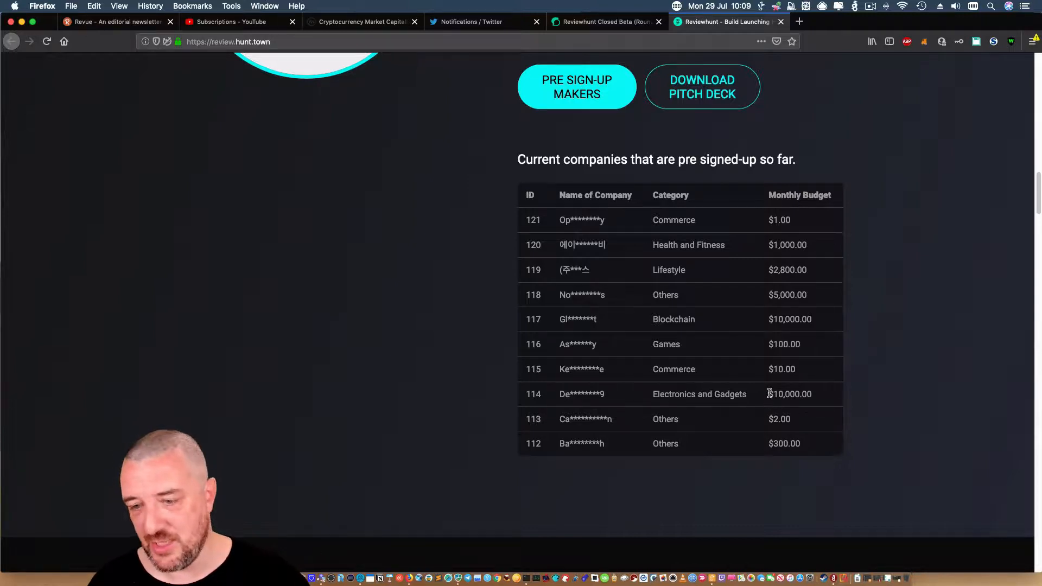
mouse_move(746, 382)
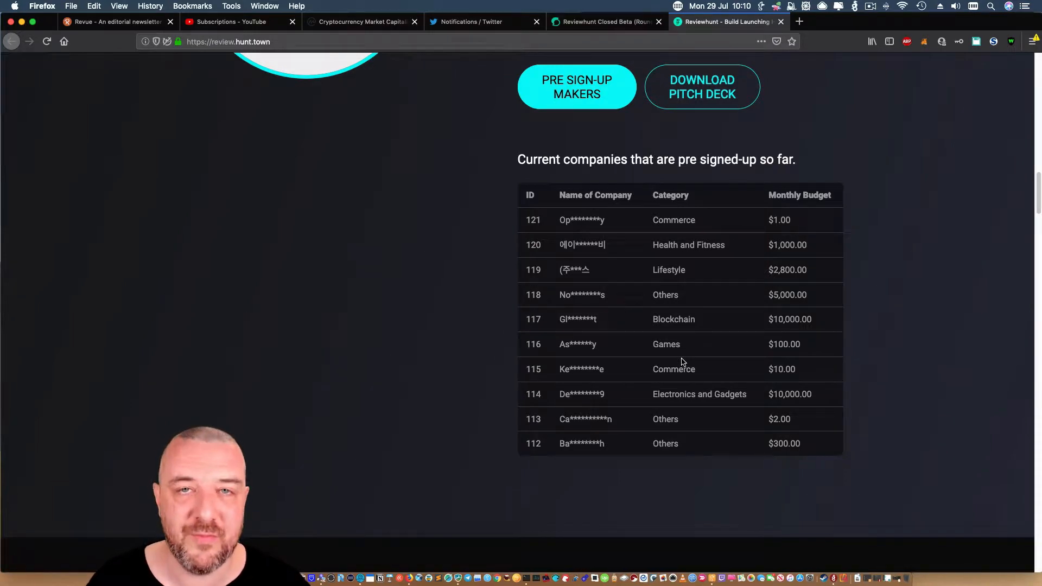
mouse_move(874, 351)
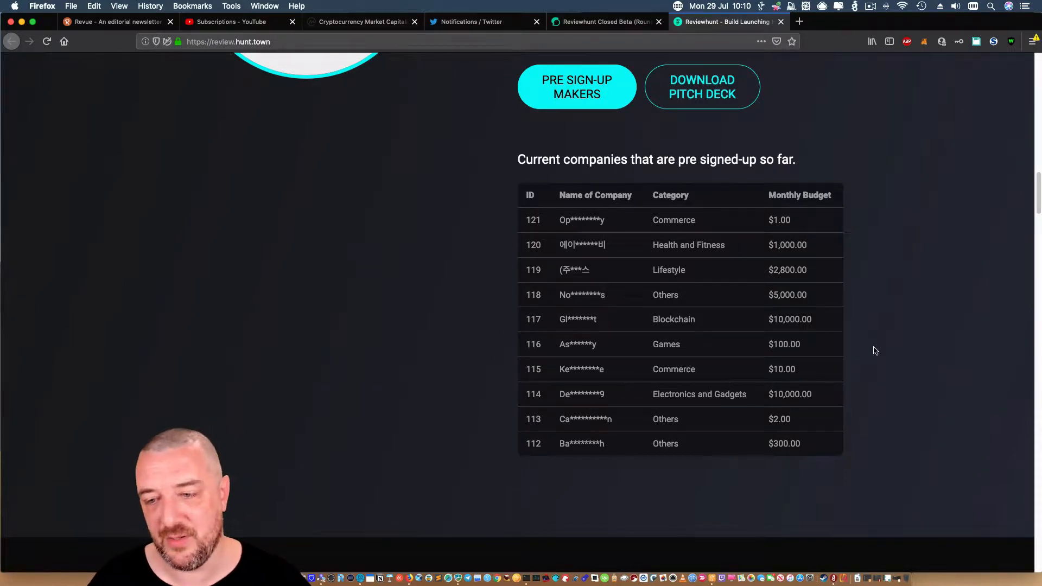
mouse_move(857, 362)
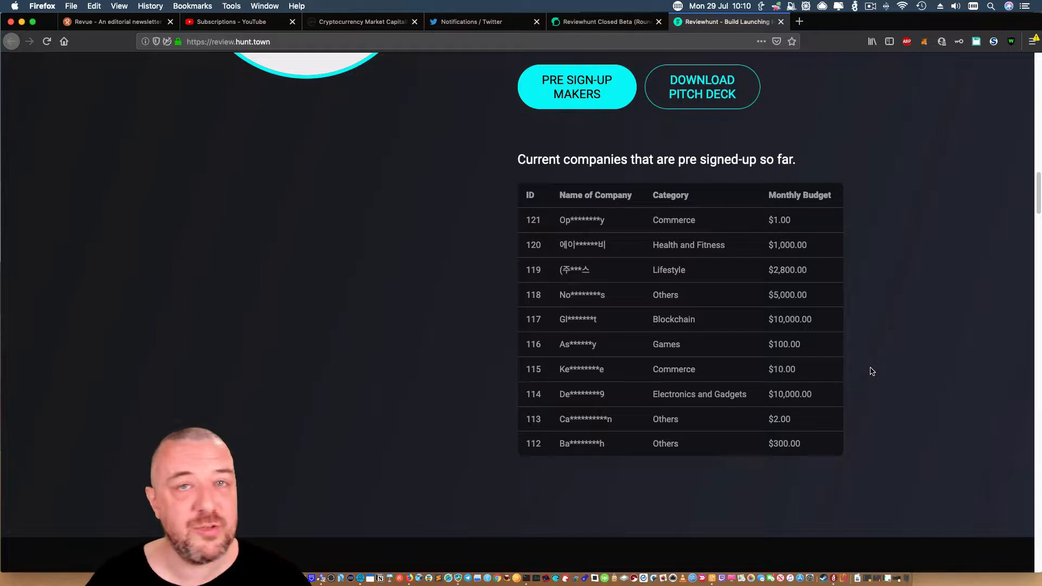
mouse_move(887, 368)
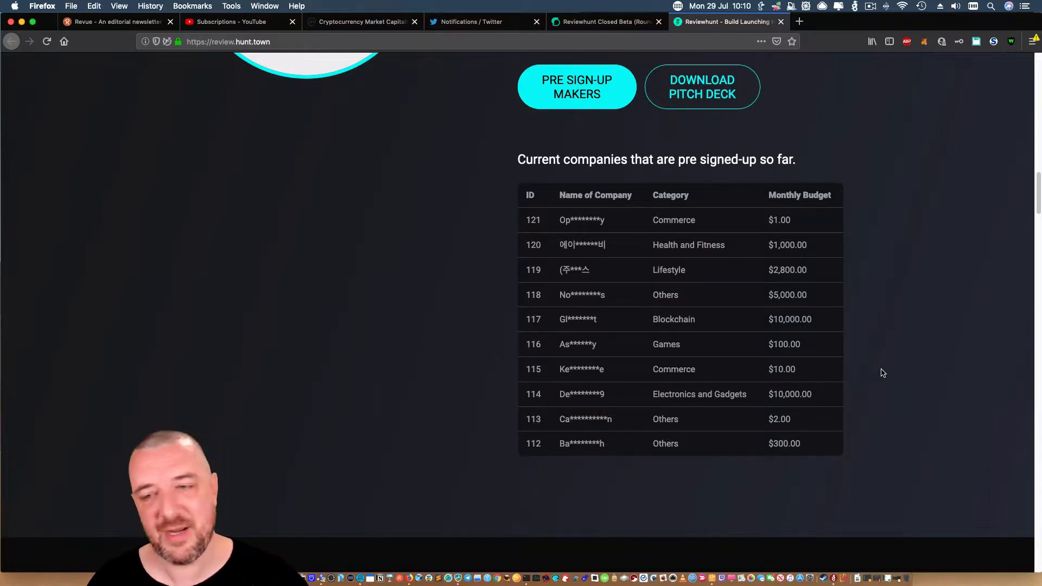
mouse_move(871, 320)
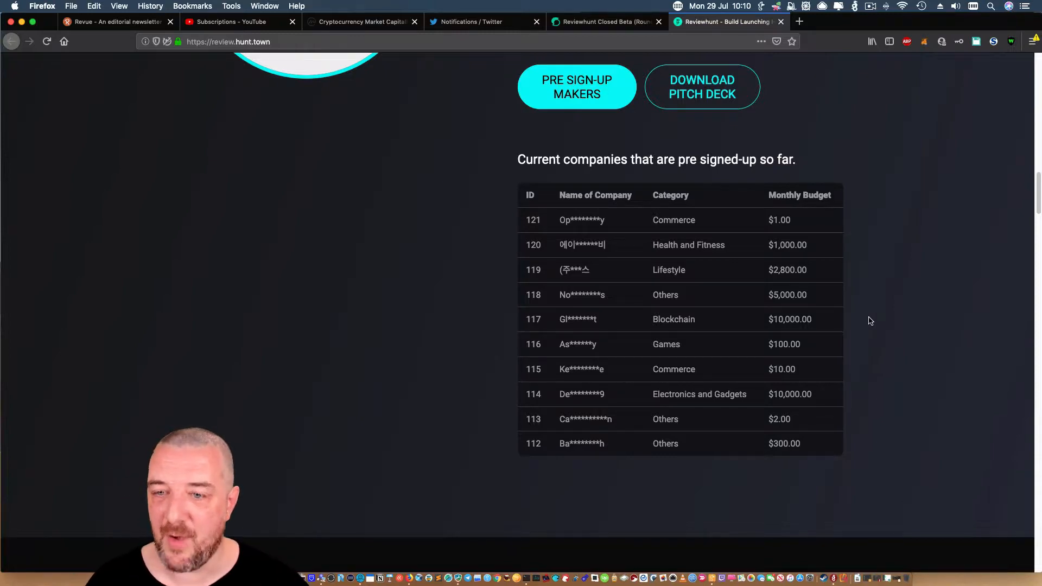